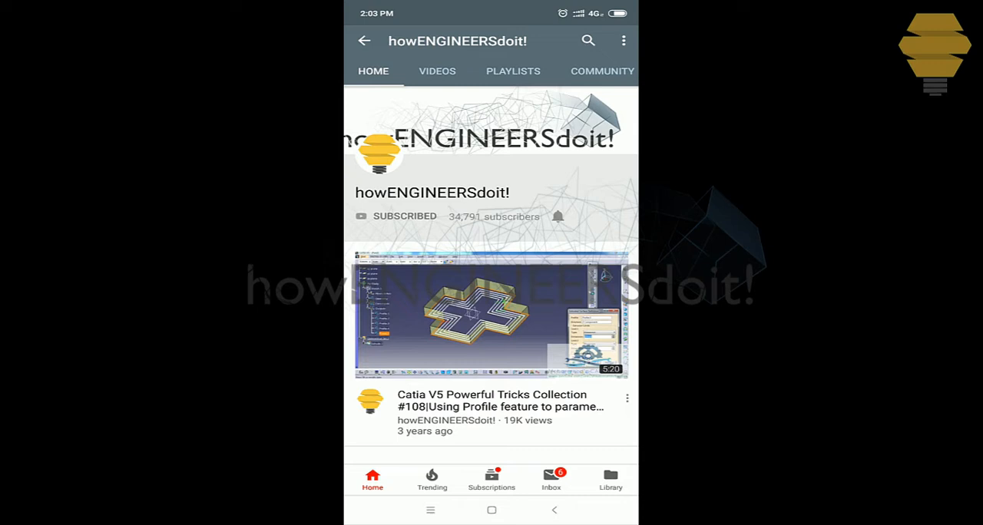
Step: Create Draft.1 at 15deg on a side face with the xy plane as neutral element, then reopen it
click(558, 215)
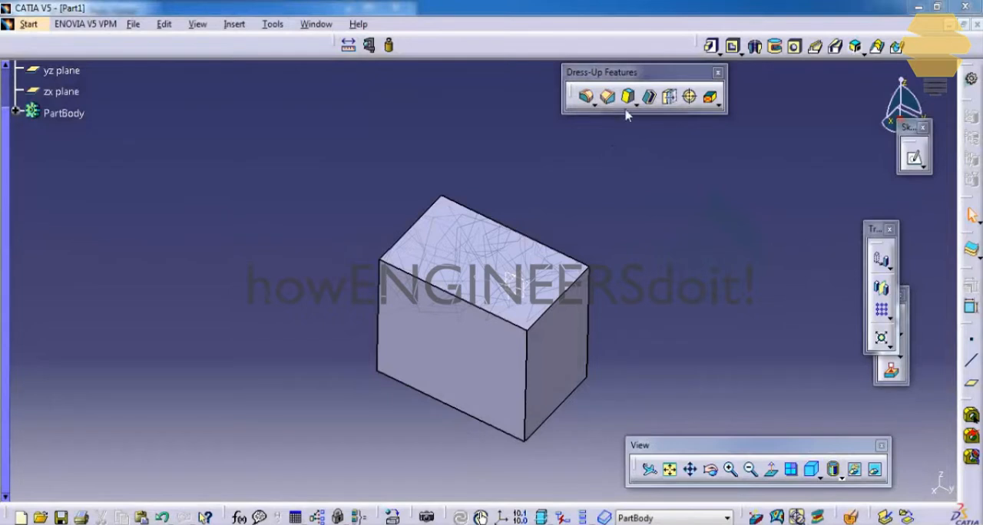
mouse_move(627, 97)
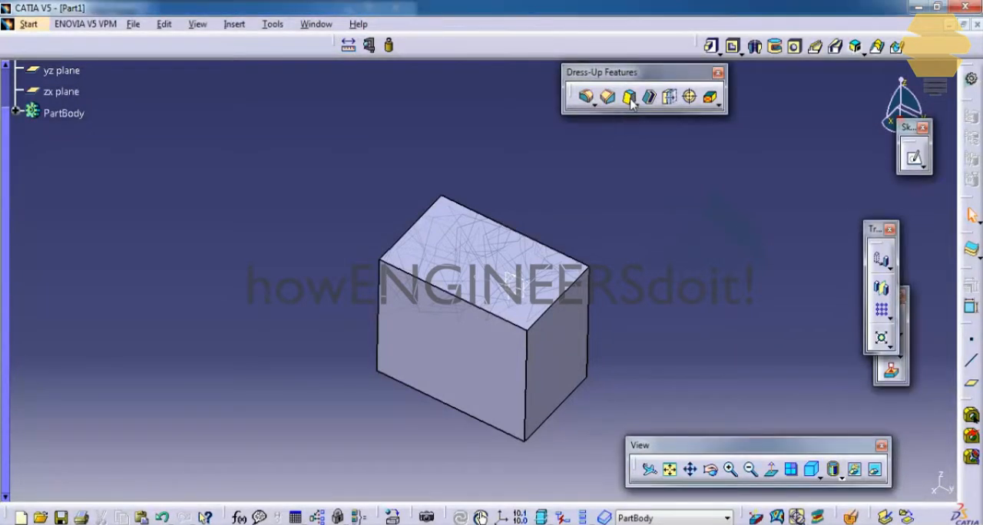
click(629, 97)
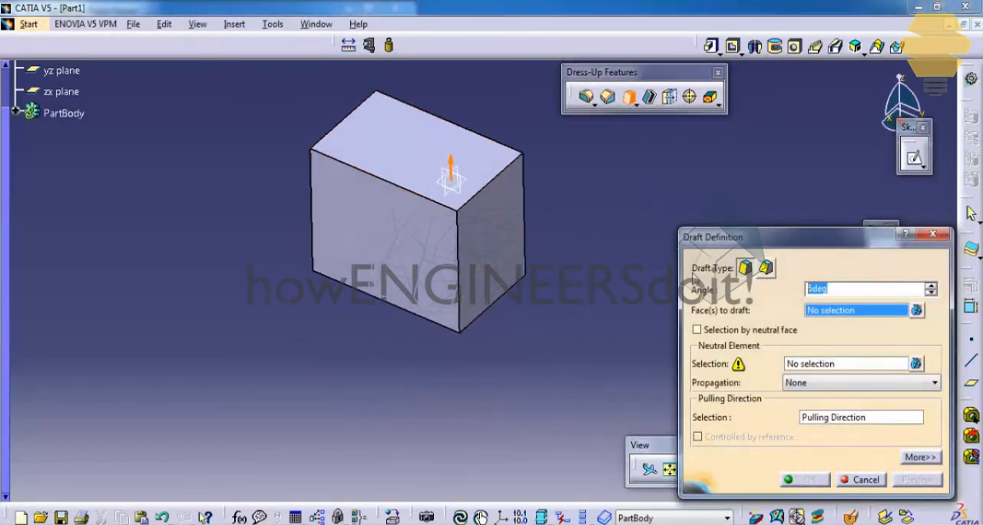
text(1)
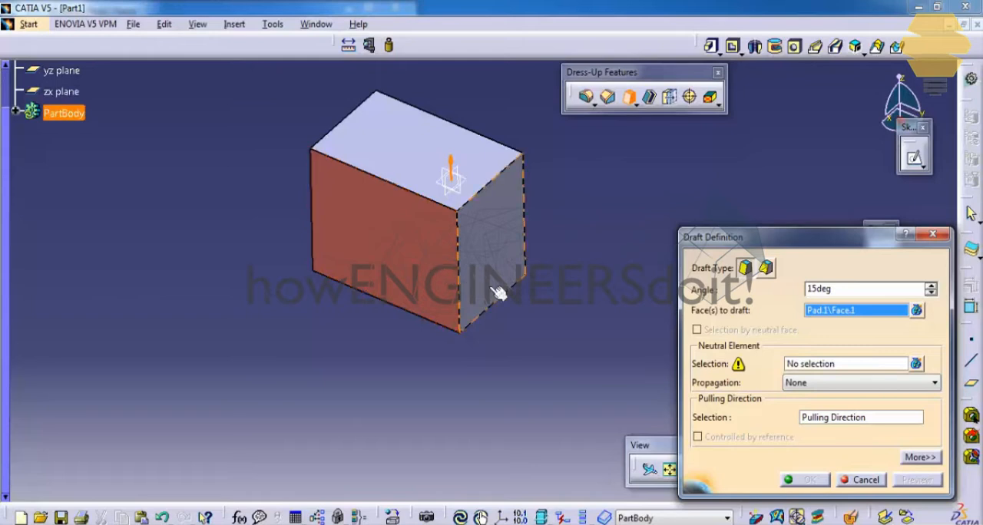
mouse_move(497, 267)
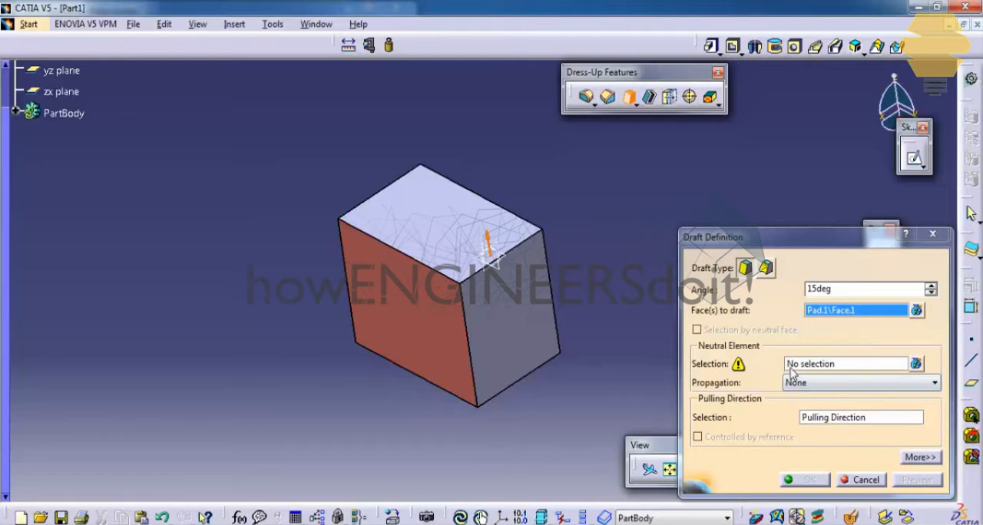
mouse_move(817, 372)
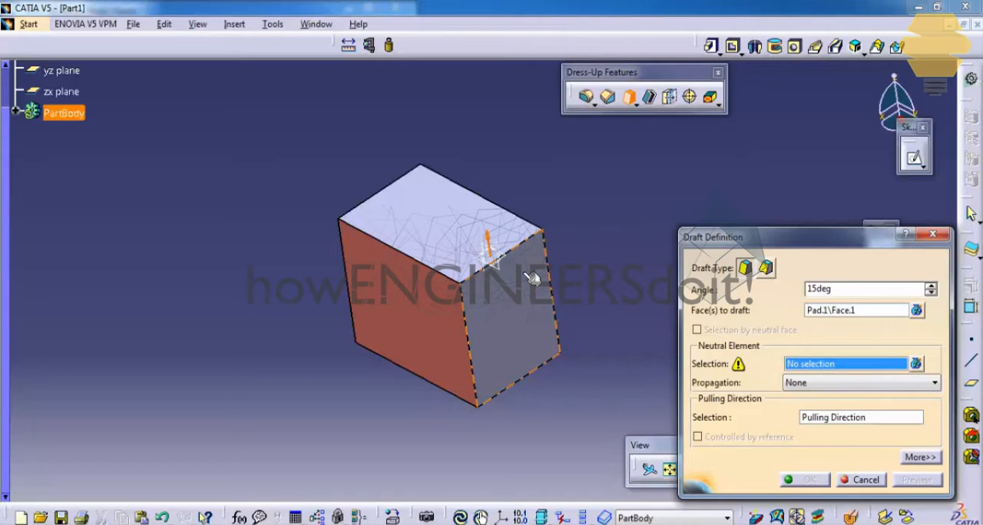
click(488, 253)
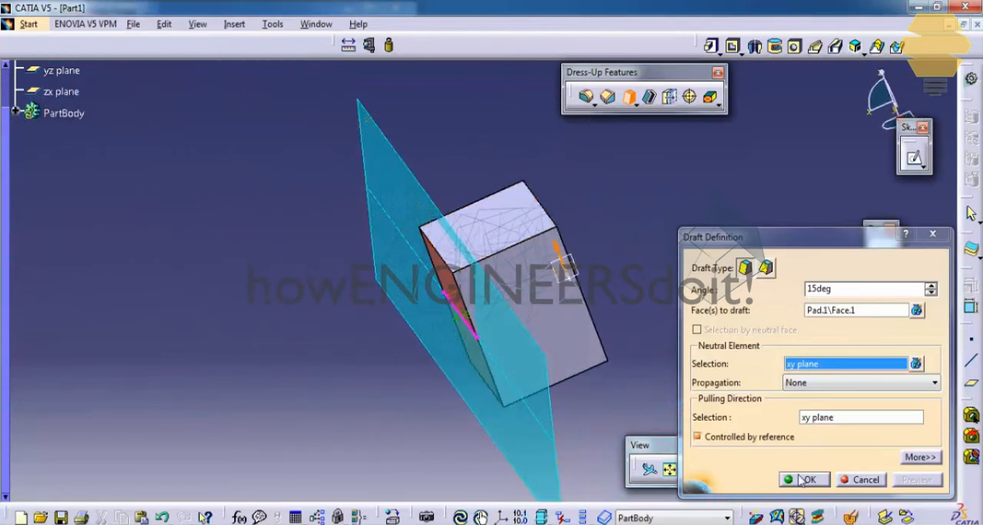
click(803, 479)
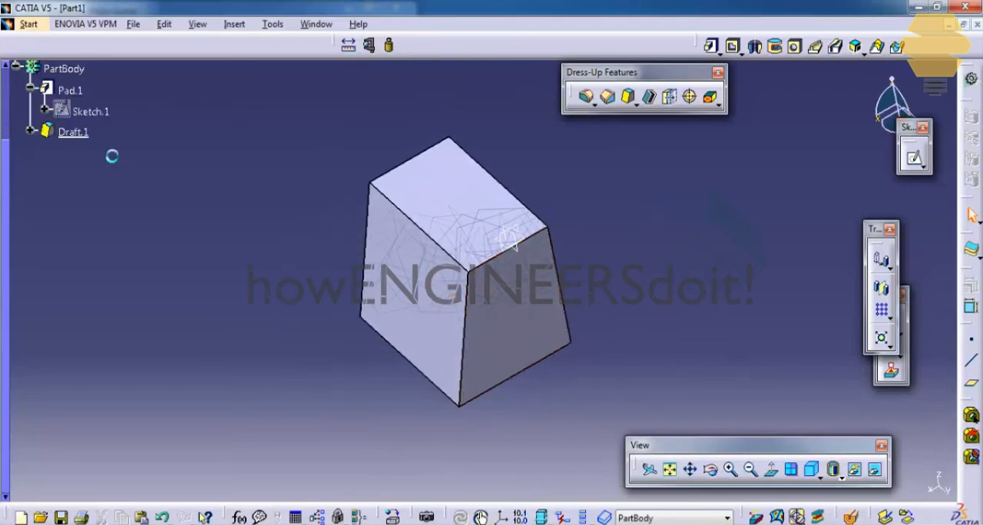
click(585, 95)
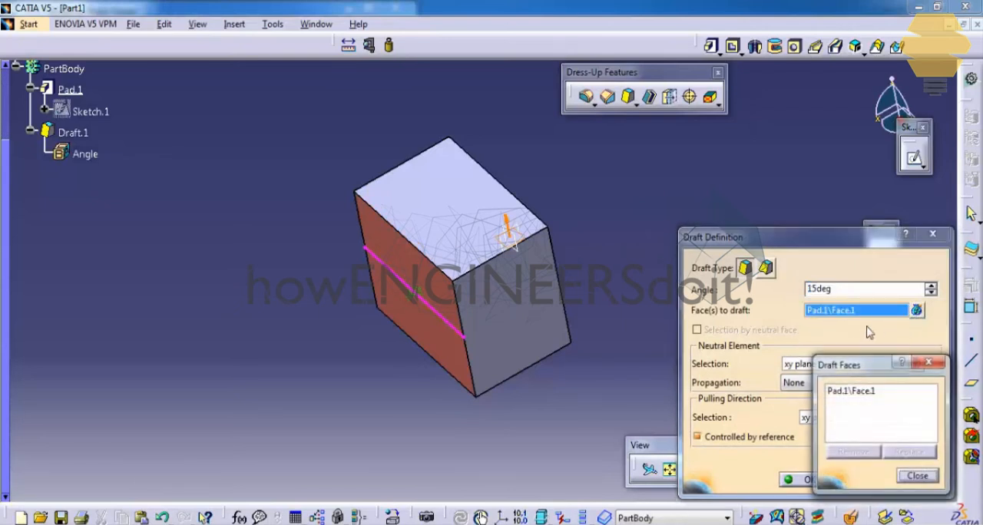
Step: Add the adjacent side face so Draft.1 tapers two faces at 15°
click(849, 390)
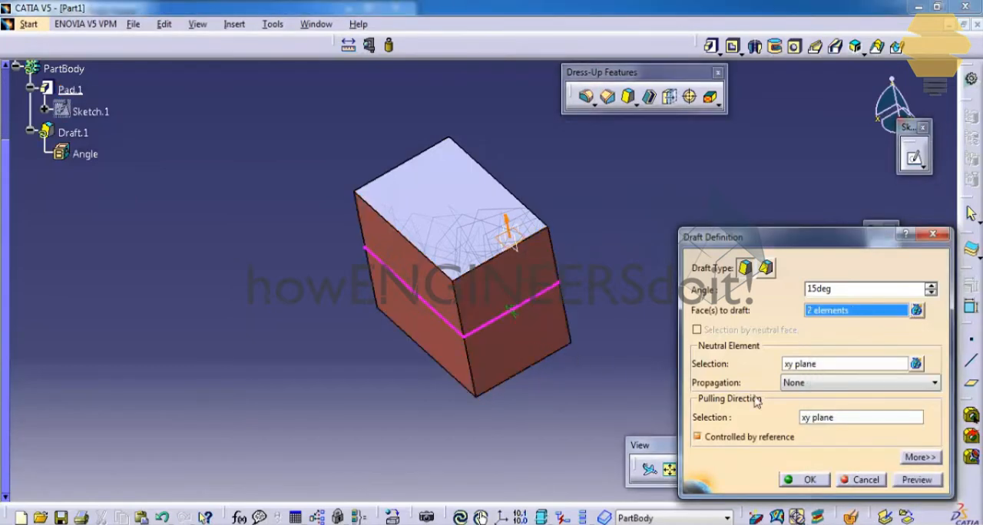
click(805, 479)
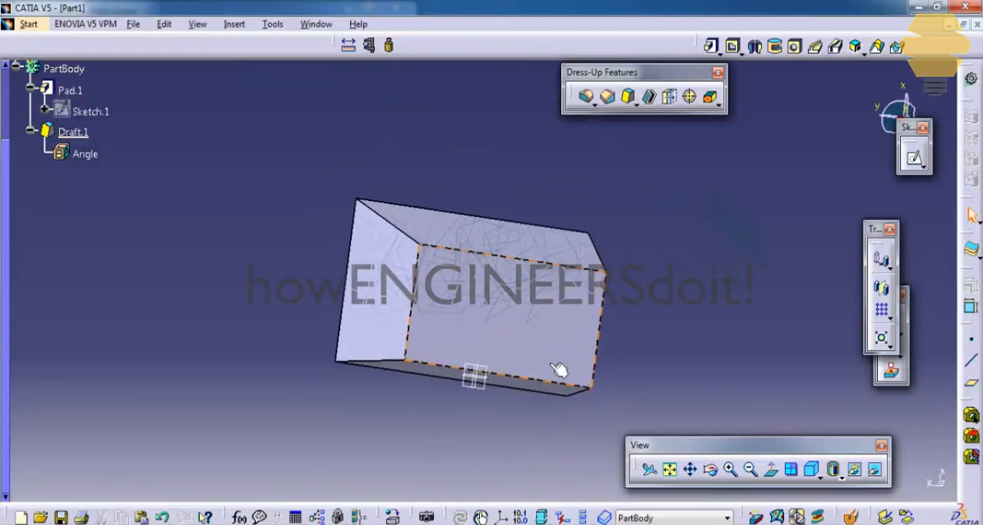
drag(560, 369, 614, 360)
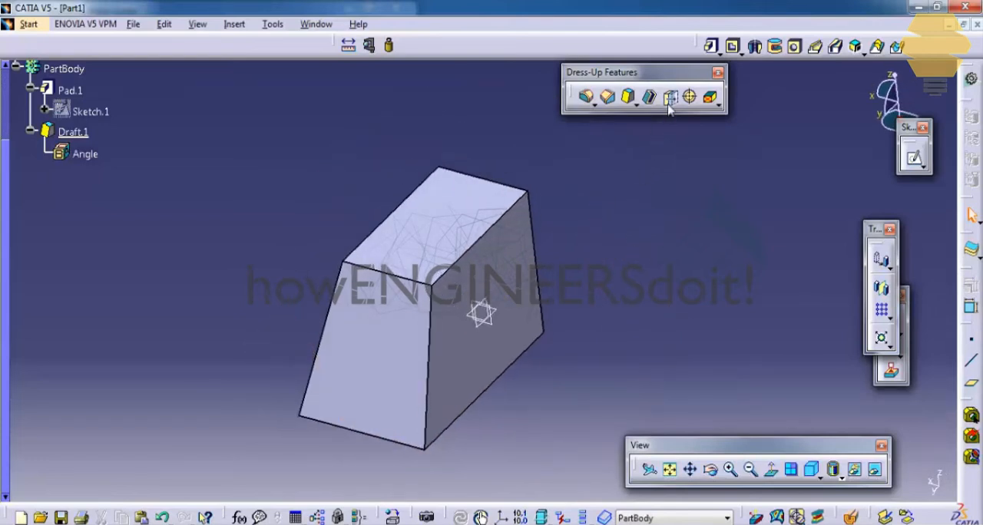
mouse_move(670, 98)
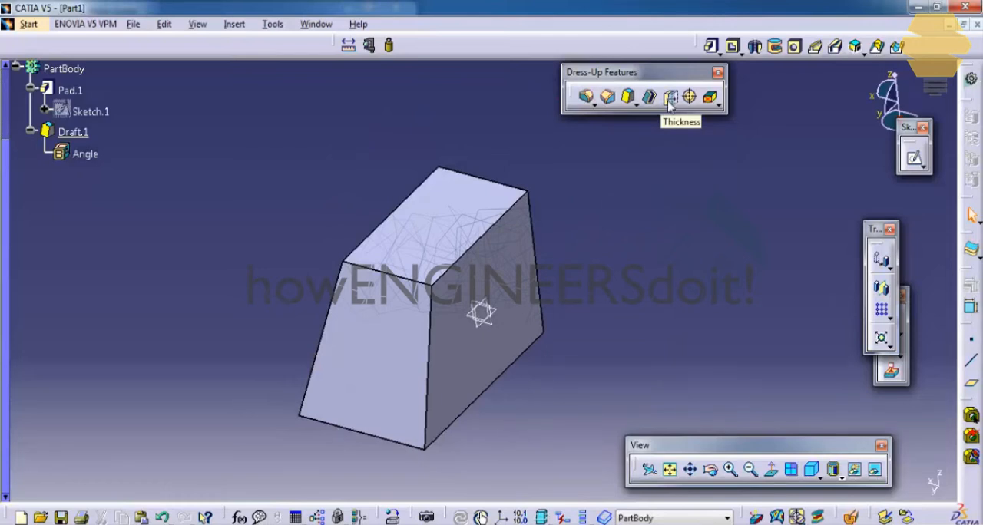
Step: Add Thickness.1 of 10 mm to the right side face of the drafted box
click(670, 95)
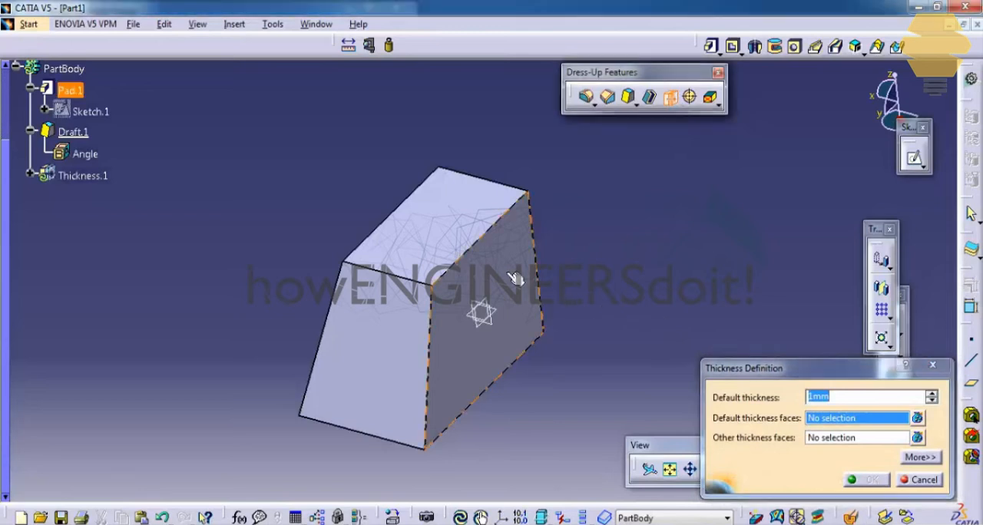
click(507, 292)
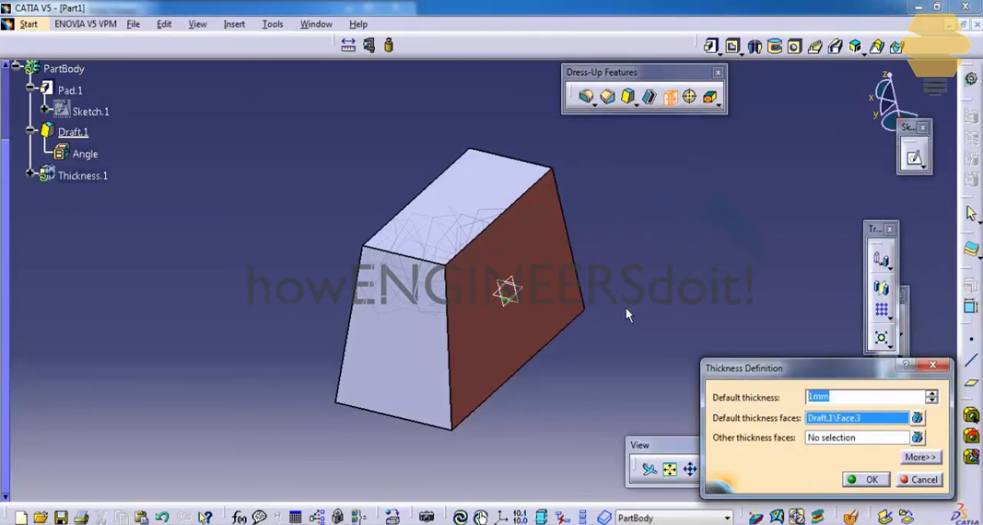
text(10)
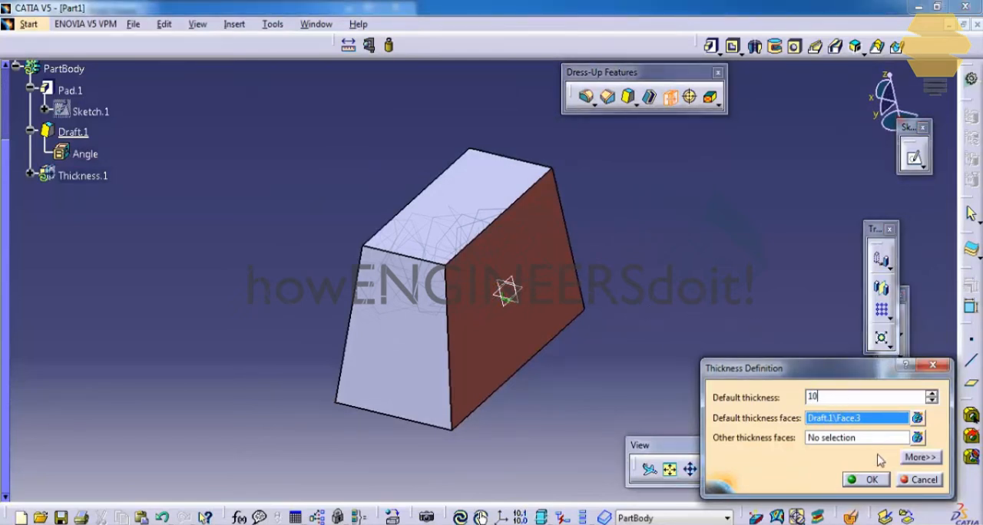
click(869, 479)
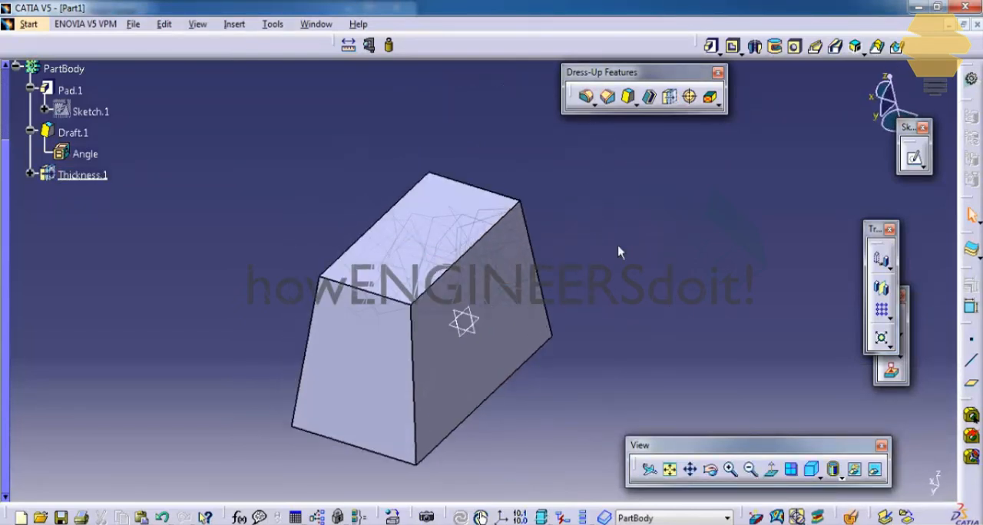
mouse_move(580, 234)
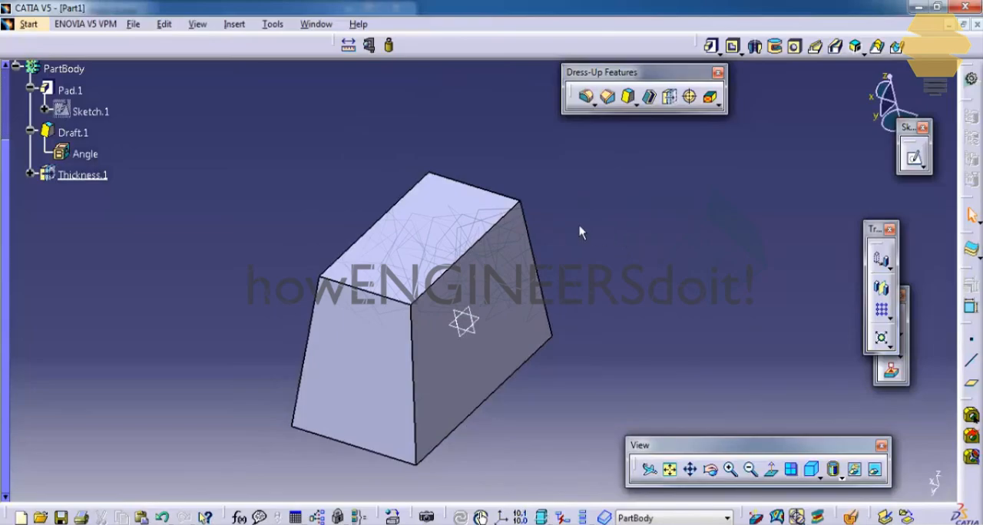